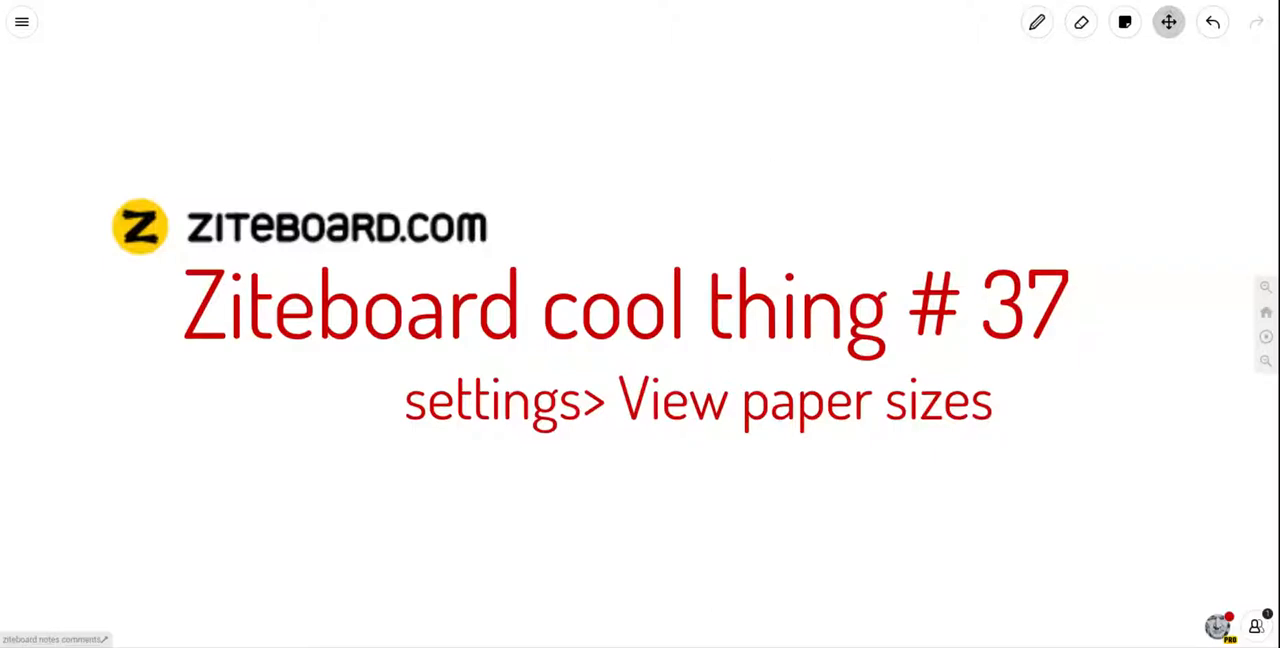
mouse_move(514, 228)
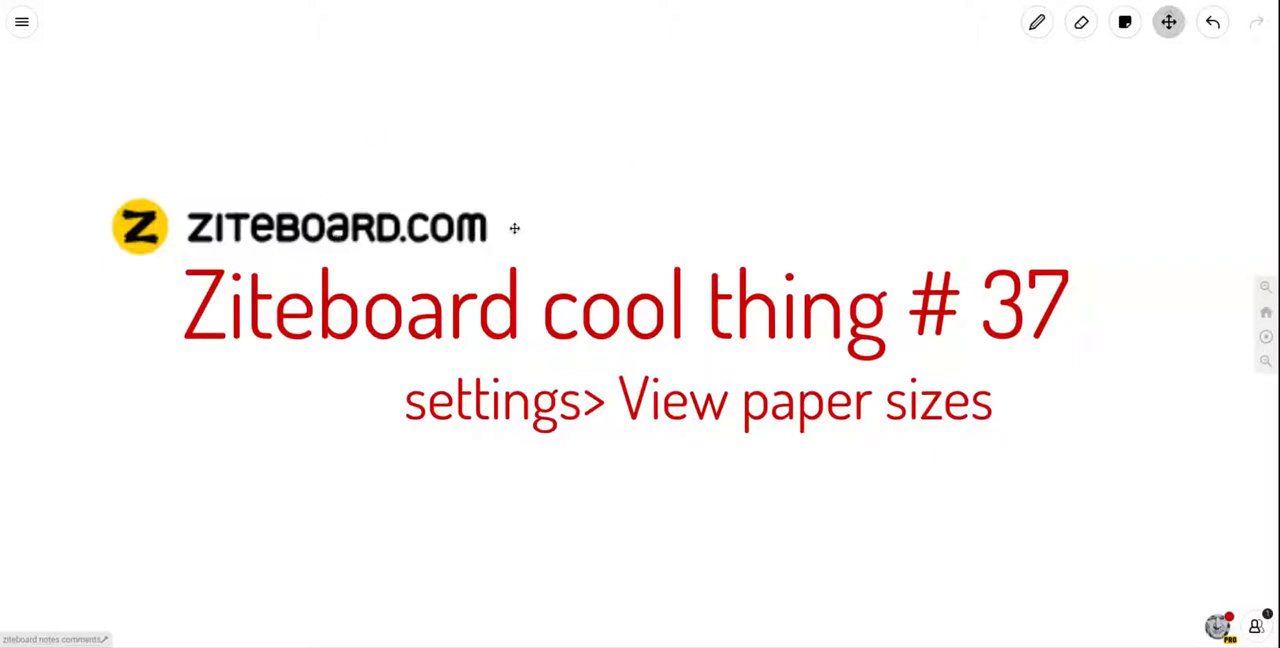
mouse_move(568, 237)
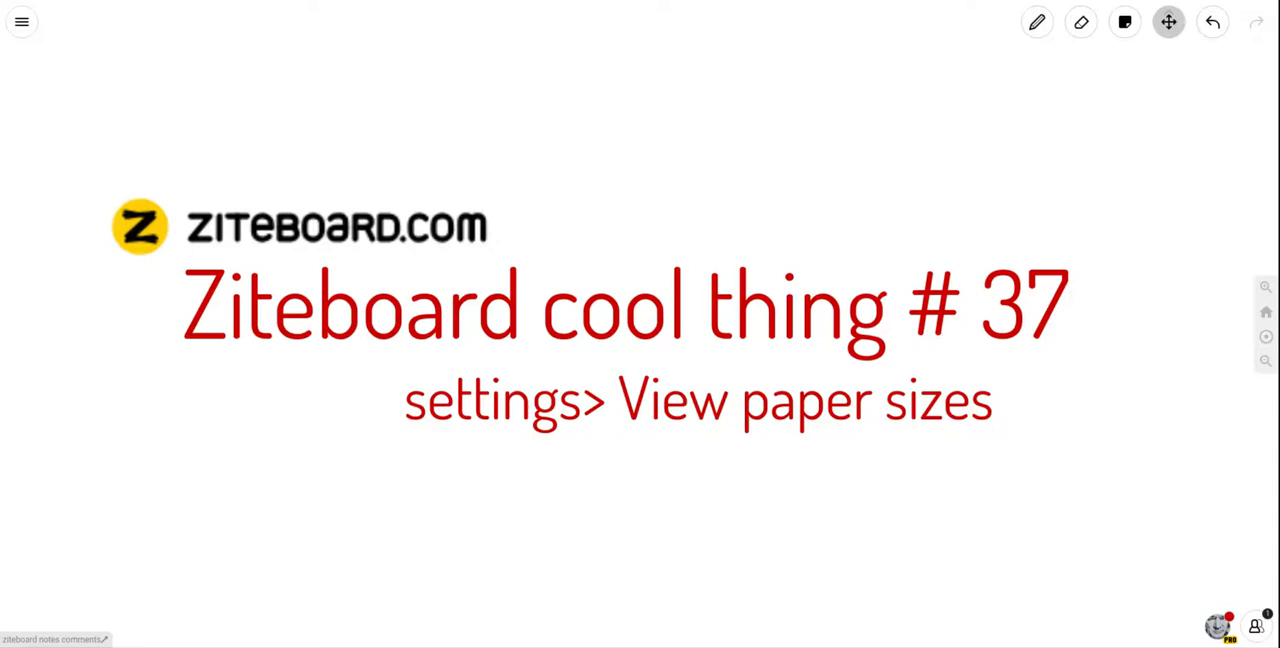
mouse_move(380, 293)
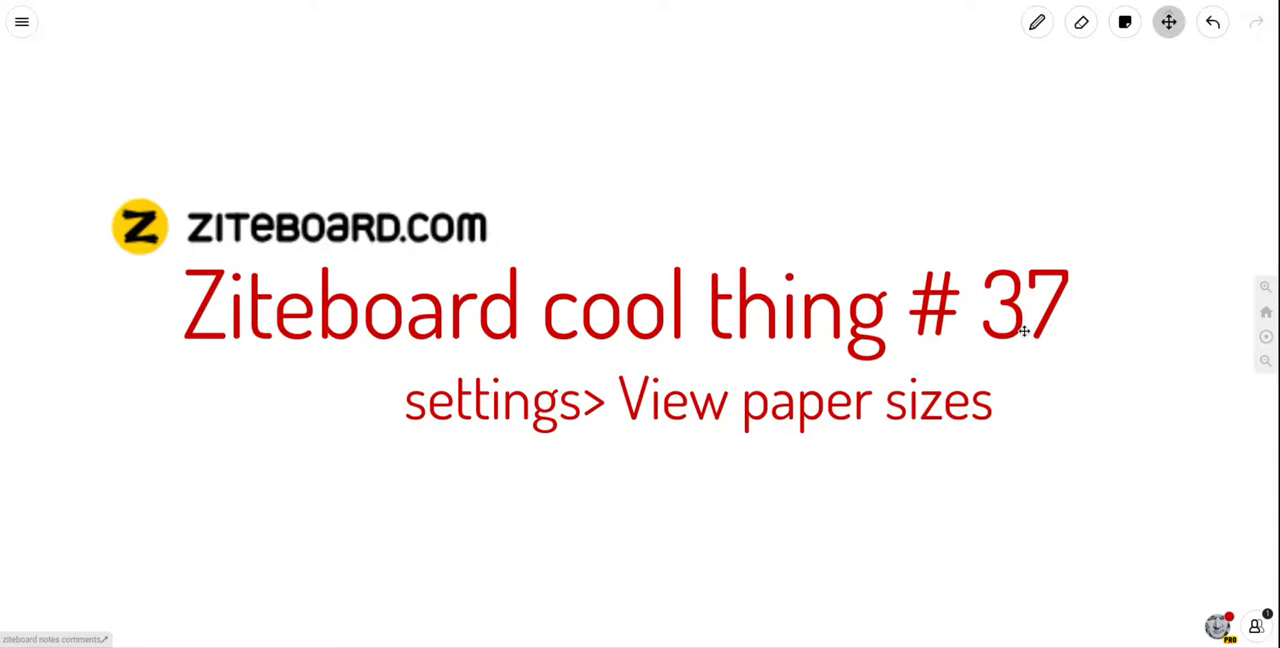
mouse_move(853, 418)
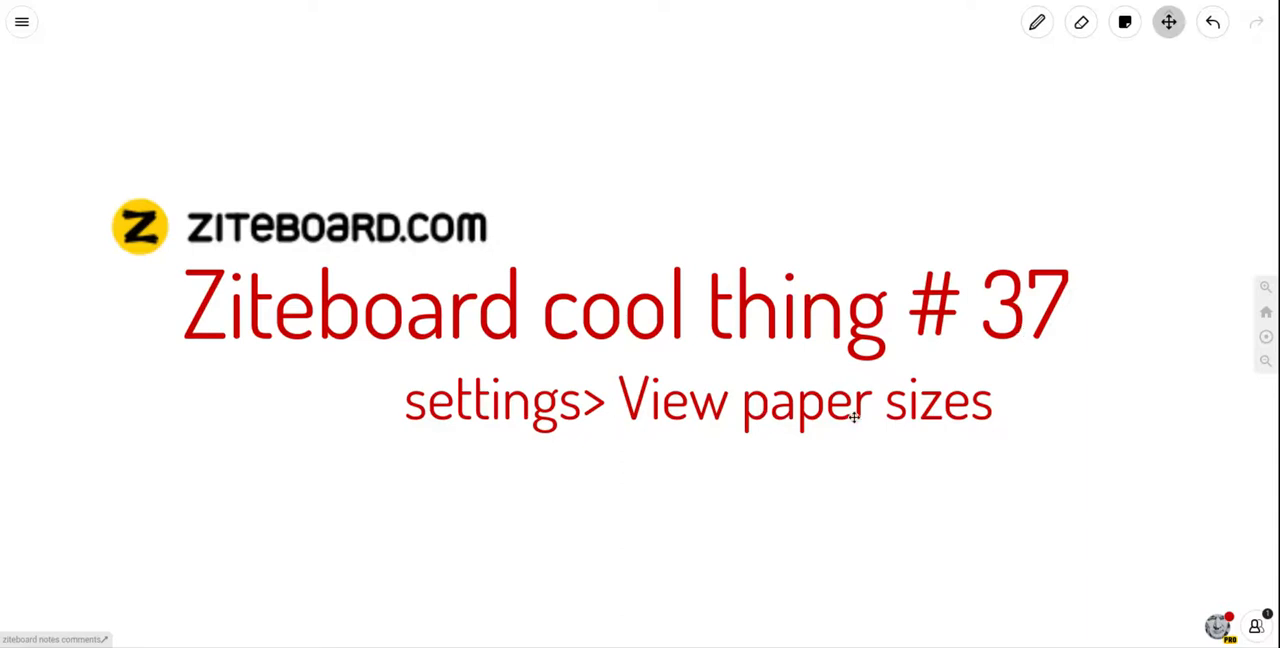
mouse_move(407, 95)
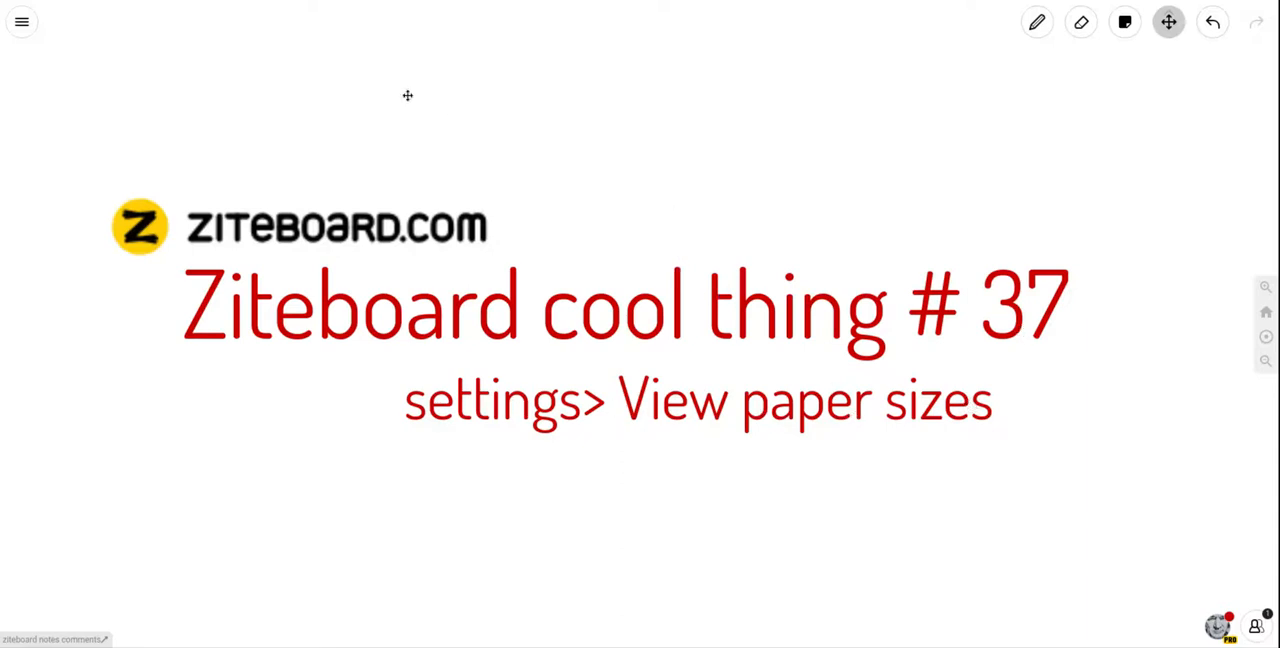
Open board Settings from the main menu and scroll to the Display A4 Pages option.
left_click(22, 21)
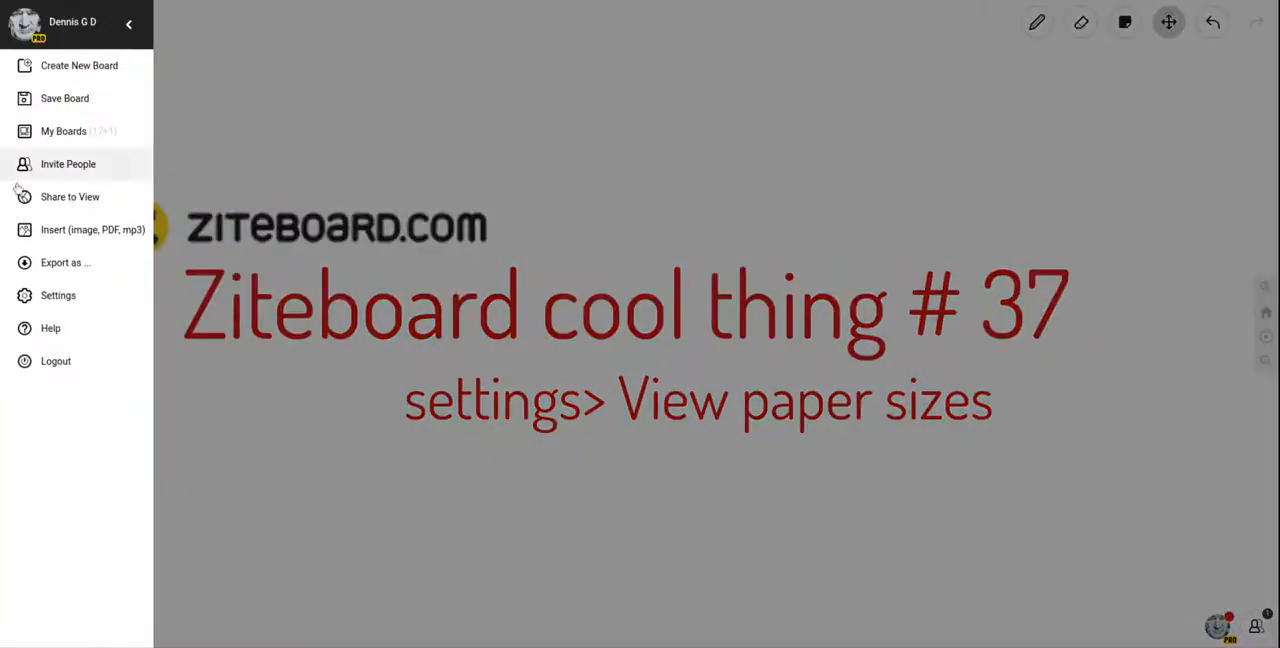
left_click(57, 295)
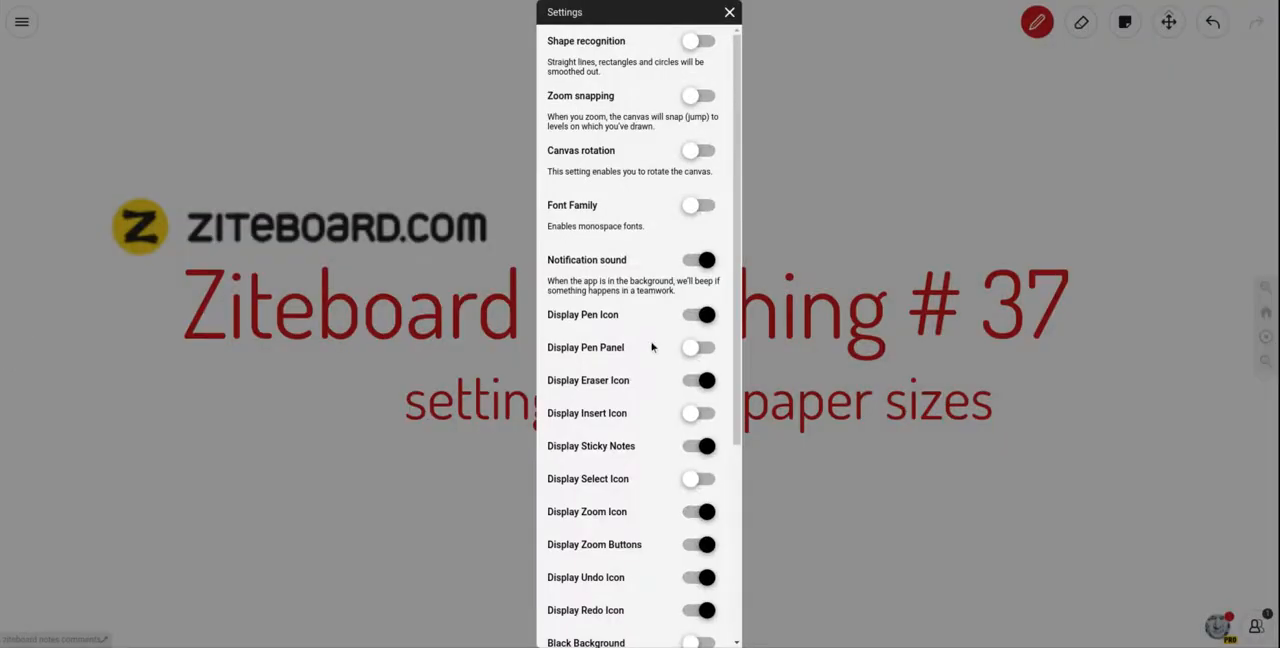
scroll("down", 3)
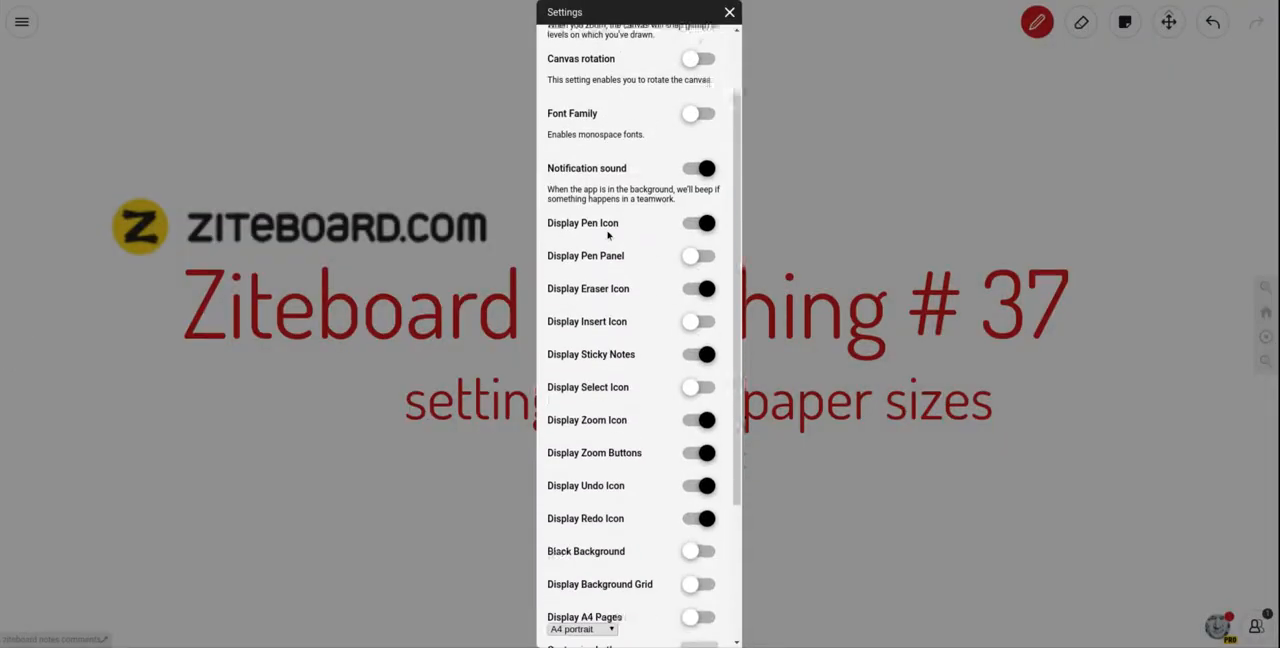
scroll("down", 3)
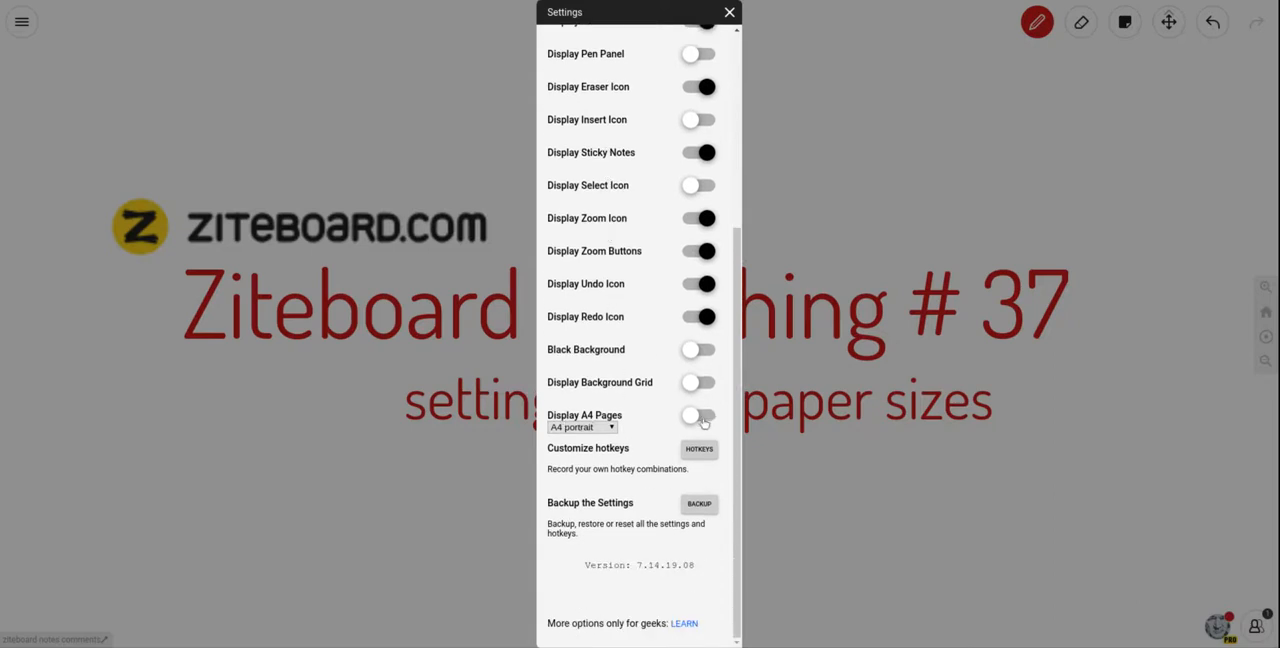
Enable Display A4 Pages with A4 portrait paper size and close Settings.
left_click(698, 415)
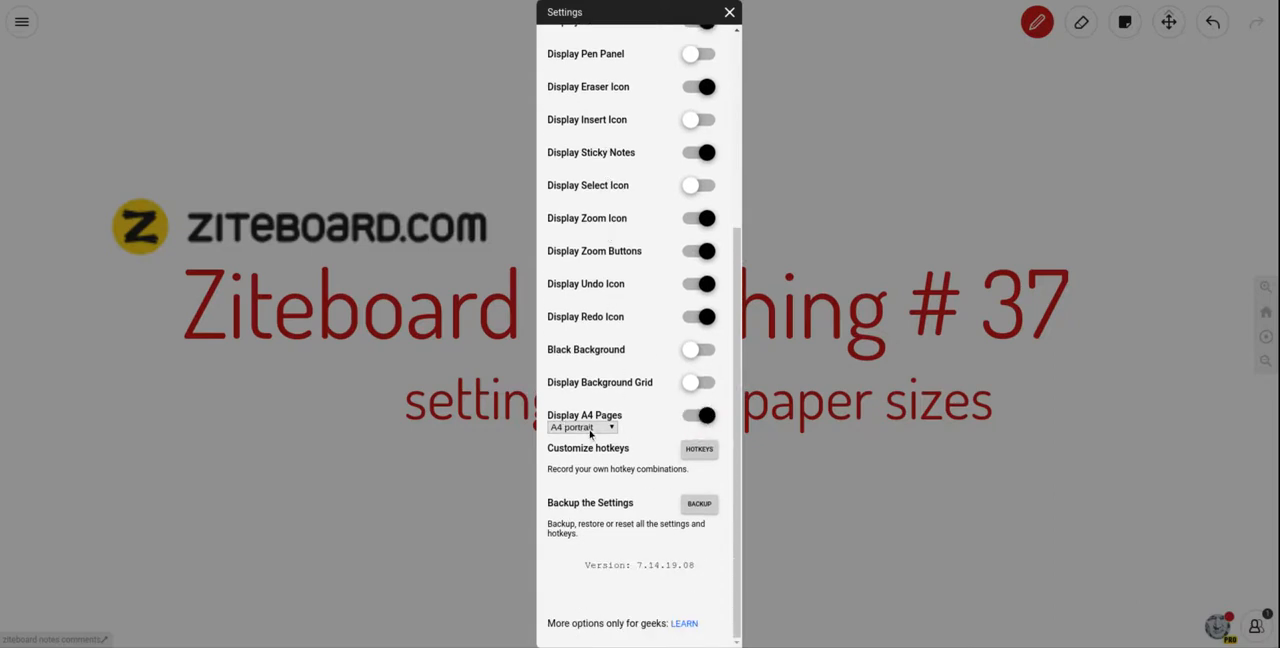
left_click(582, 427)
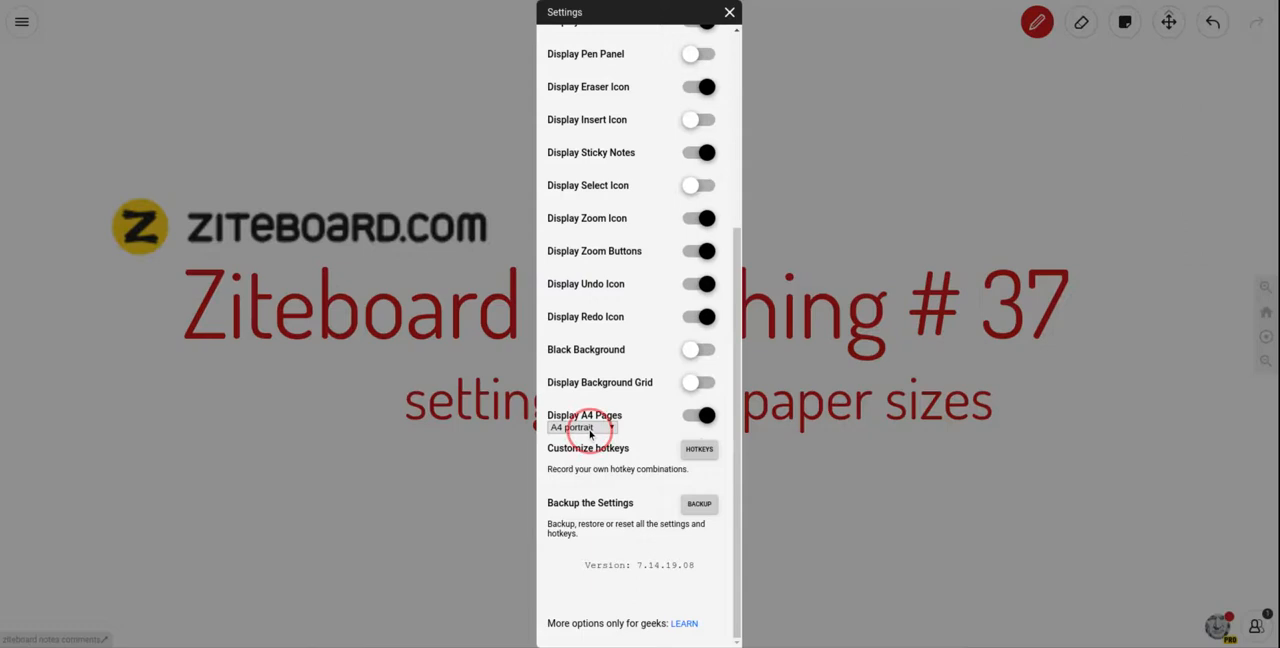
left_click(588, 427)
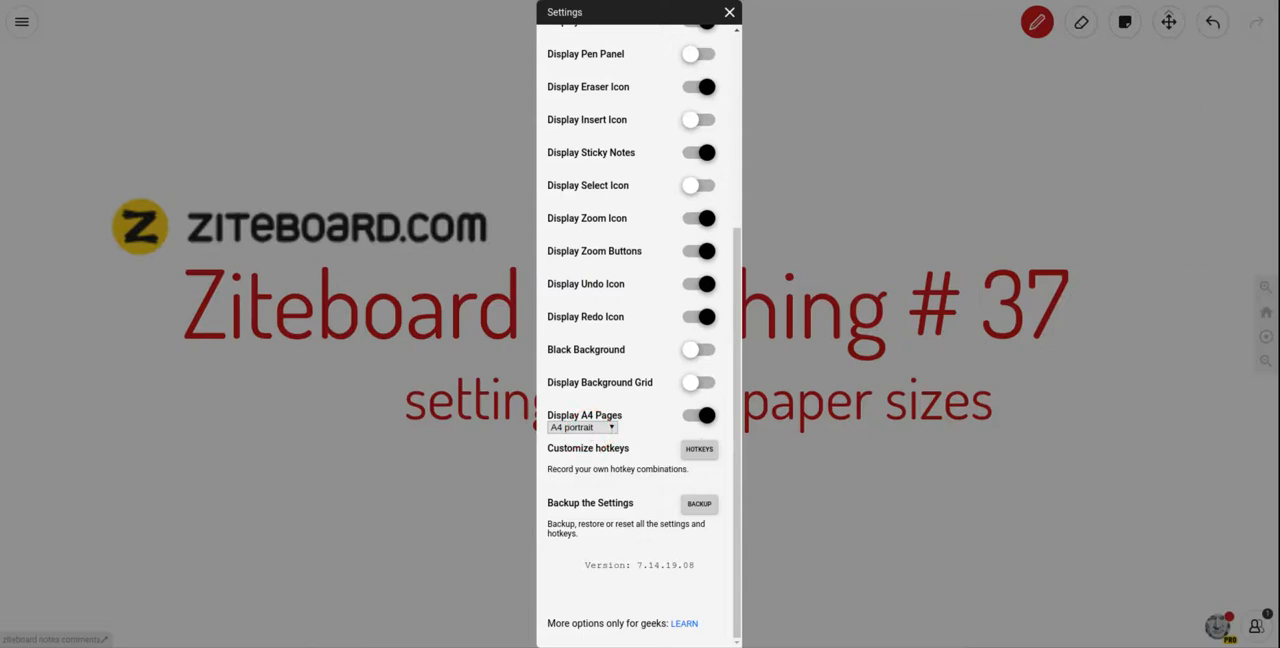
left_click(729, 12)
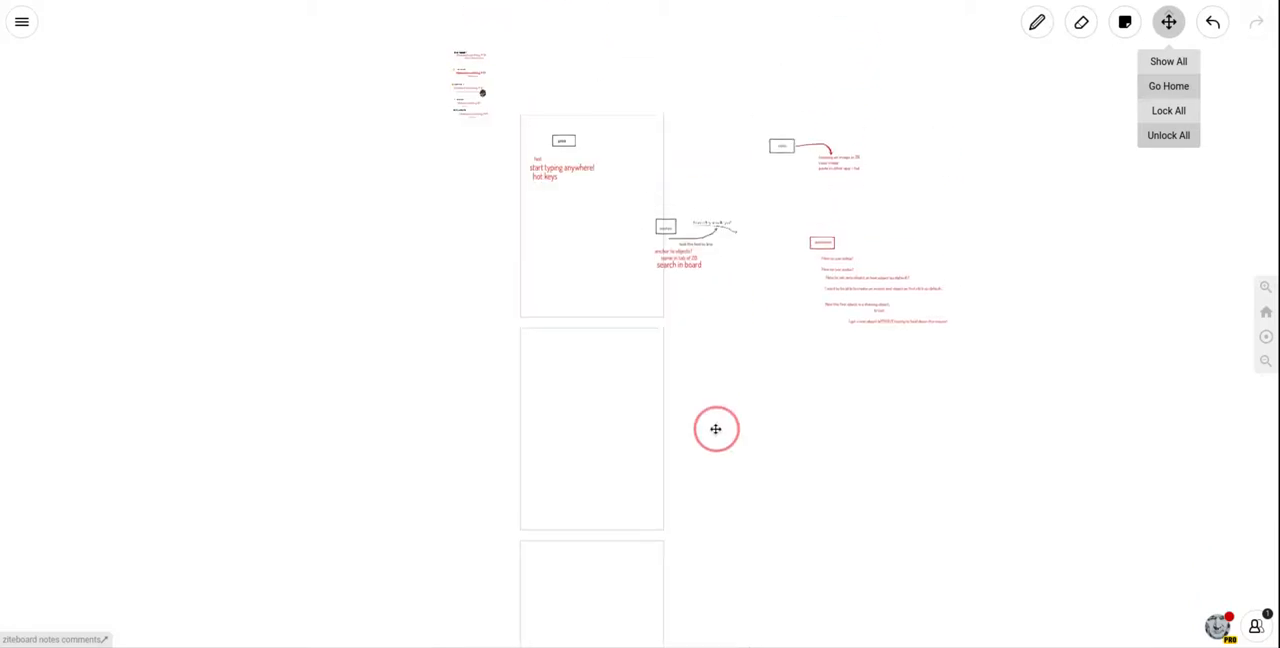
Fit all board content and the A4 portrait page outlines into view.
left_click(1037, 22)
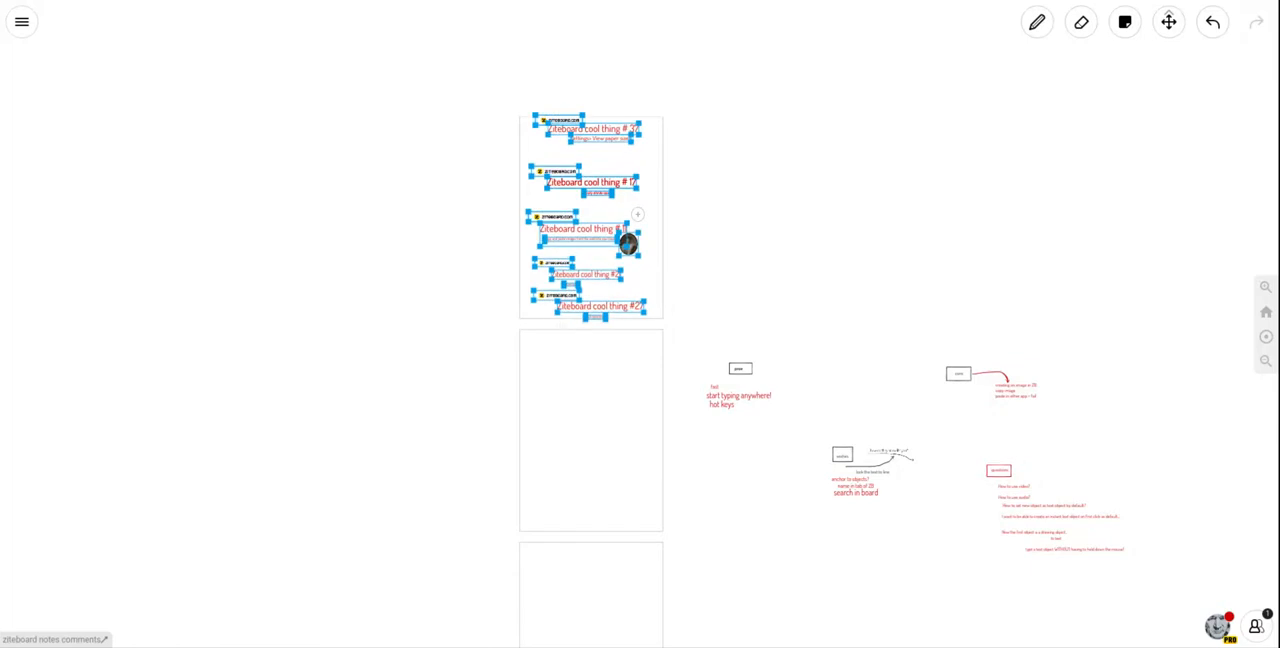
Deselect the title slides after placing them inside the first A4 page.
left_click(1037, 22)
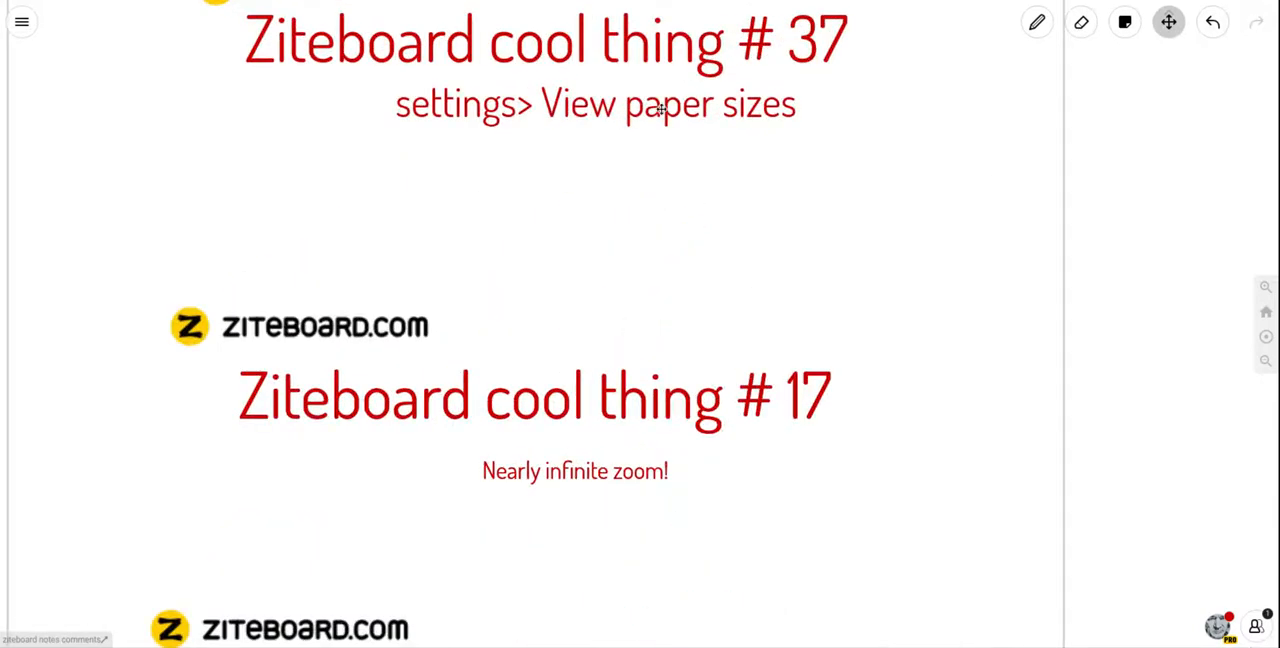
mouse_move(637, 128)
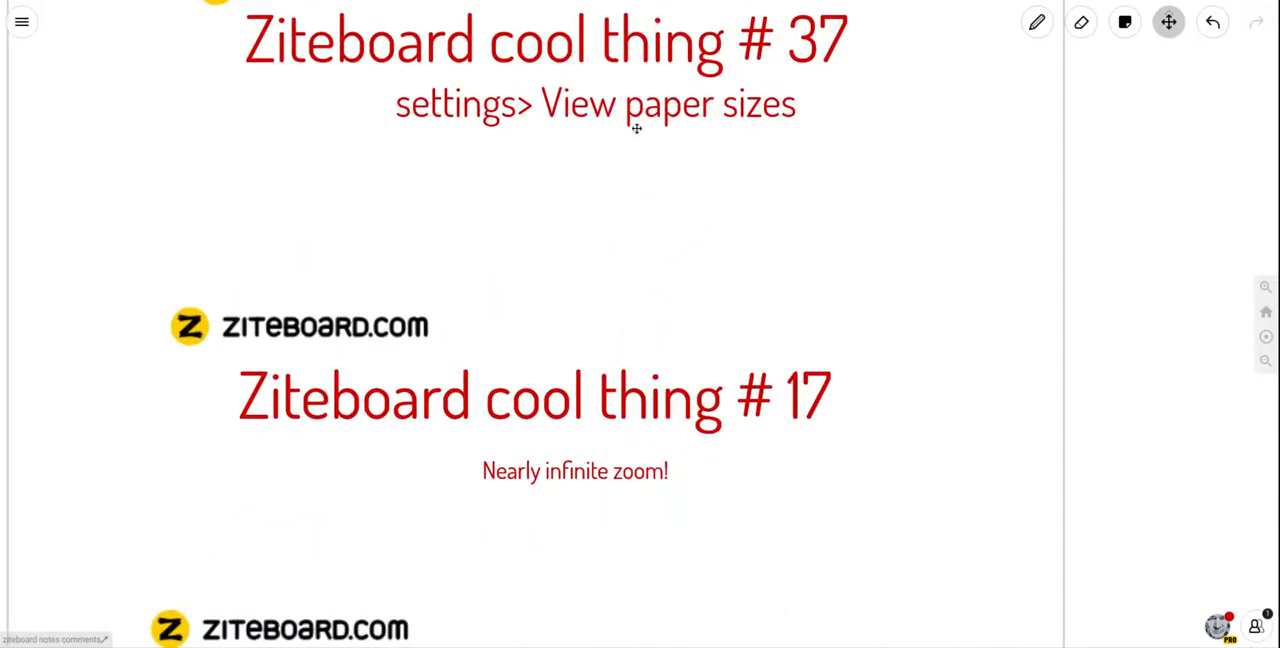